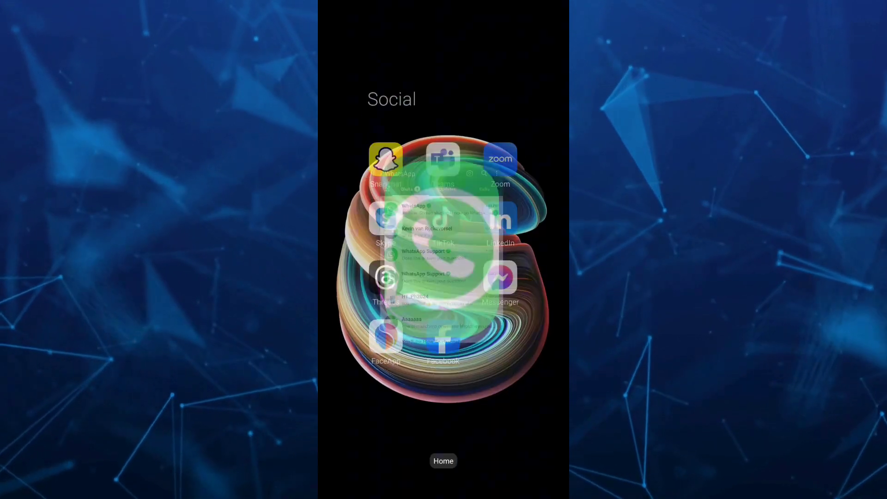
- Turn Wi-Fi off and mobile data on from the Control Center tiles
{"action": "scroll", "scroll_direction": "down", "scroll_amount": 3}
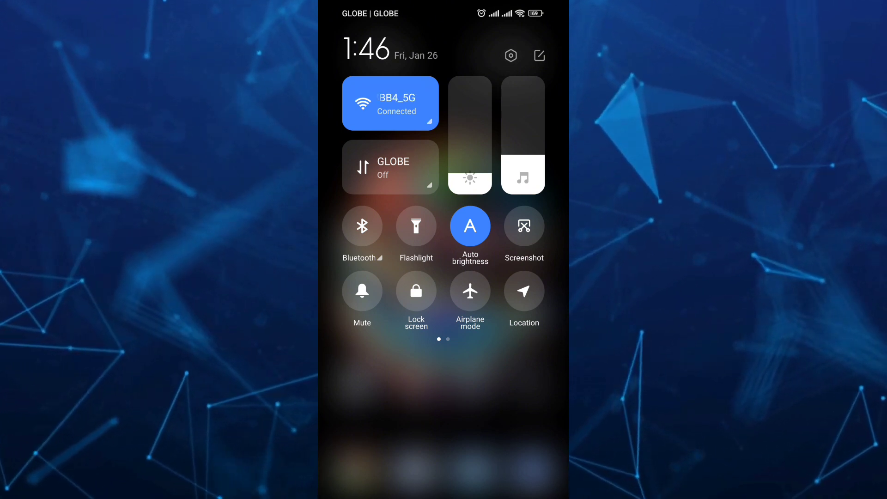
{"action": "left_click", "coordinate": [390, 167]}
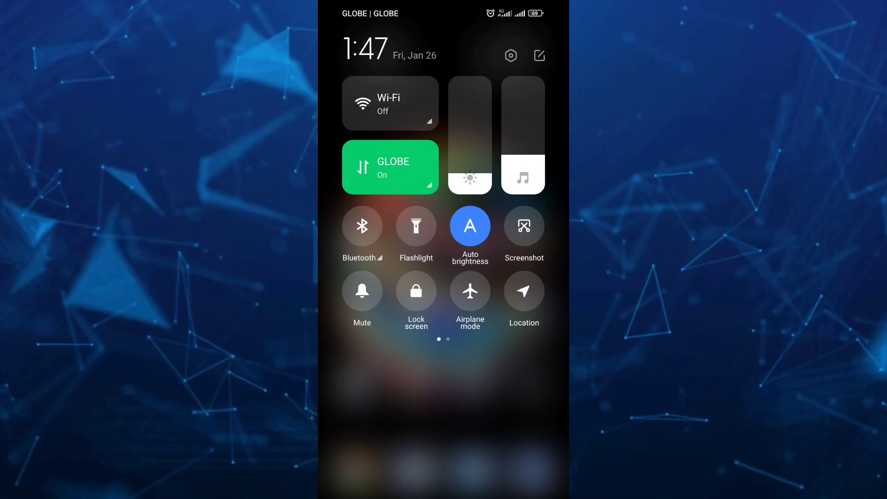
{"action": "left_click", "coordinate": [389, 103]}
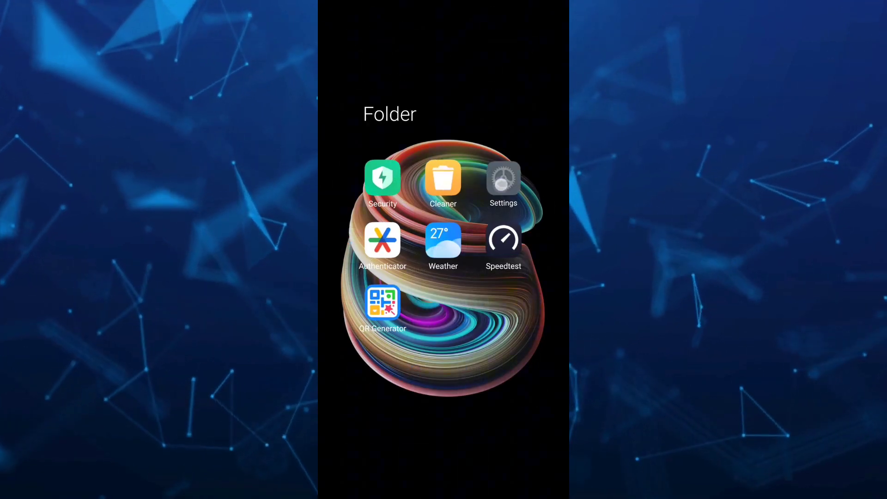
- Navigate Settings > Apps > Manage apps to list all installed applications
{"action": "left_click", "coordinate": [503, 178]}
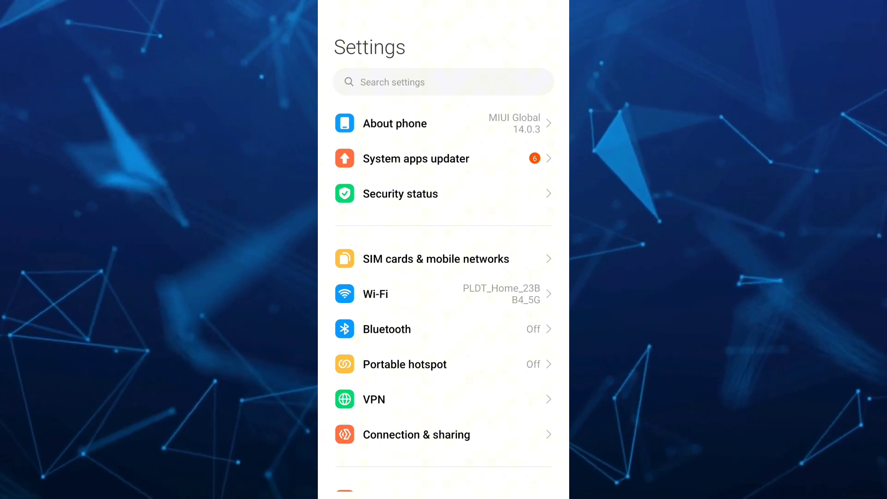
{"action": "scroll", "scroll_direction": "down", "scroll_amount": 3}
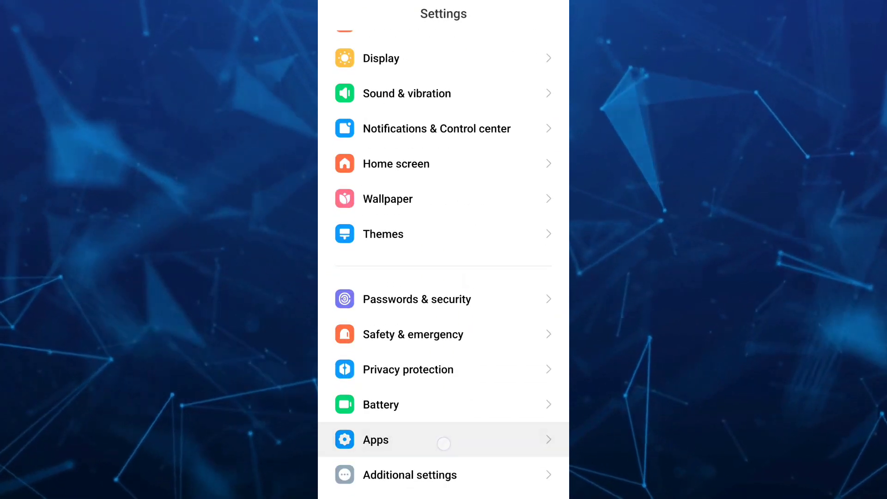
{"action": "left_click", "coordinate": [444, 443]}
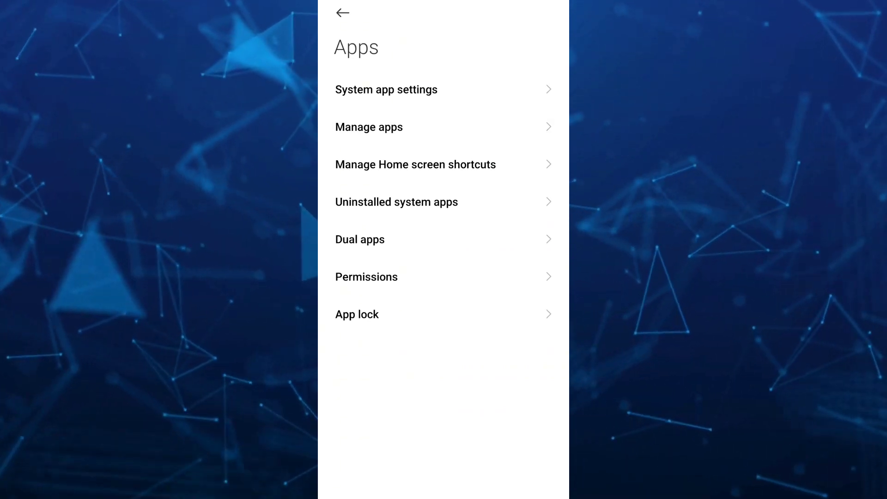
{"action": "left_click", "coordinate": [368, 127]}
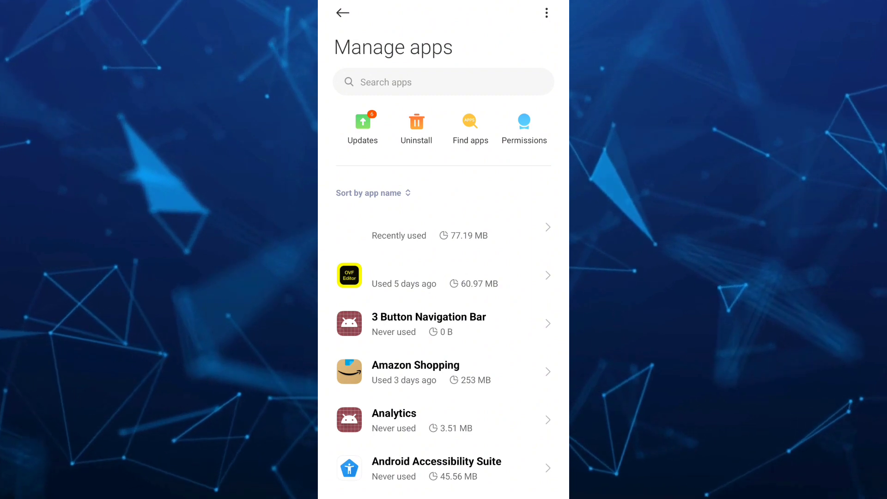
- Search the app list for 'whatsa' and open WhatsApp's storage details
{"action": "left_click", "coordinate": [444, 82]}
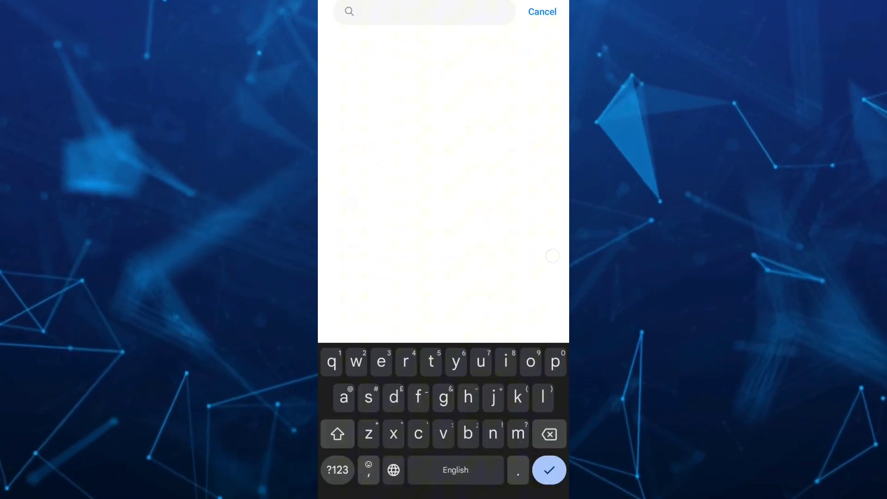
{"action": "type", "text": "whatsa"}
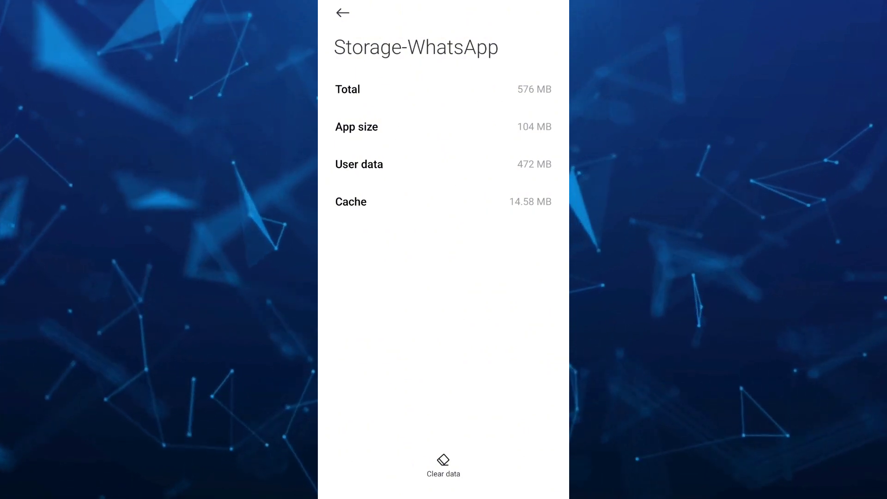
{"action": "left_click", "coordinate": [443, 462]}
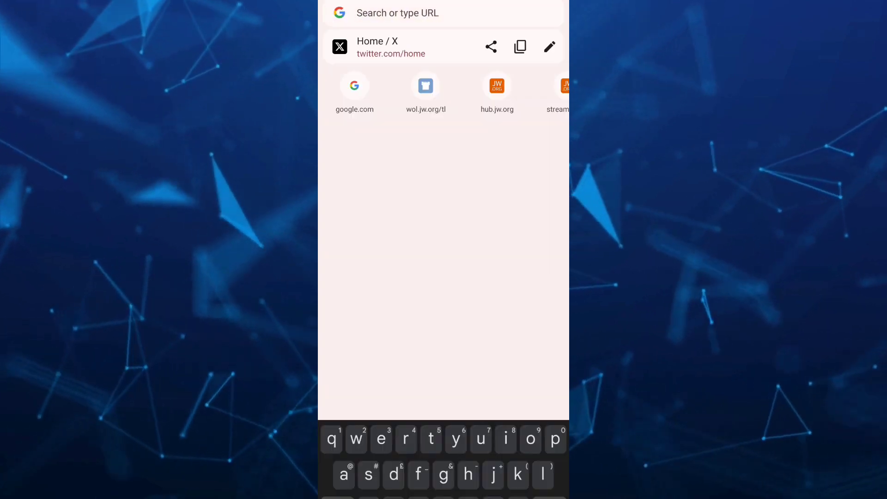
- Search Google from google.com for 'contact whatsapp' via the suggestion
{"action": "left_click", "coordinate": [355, 86]}
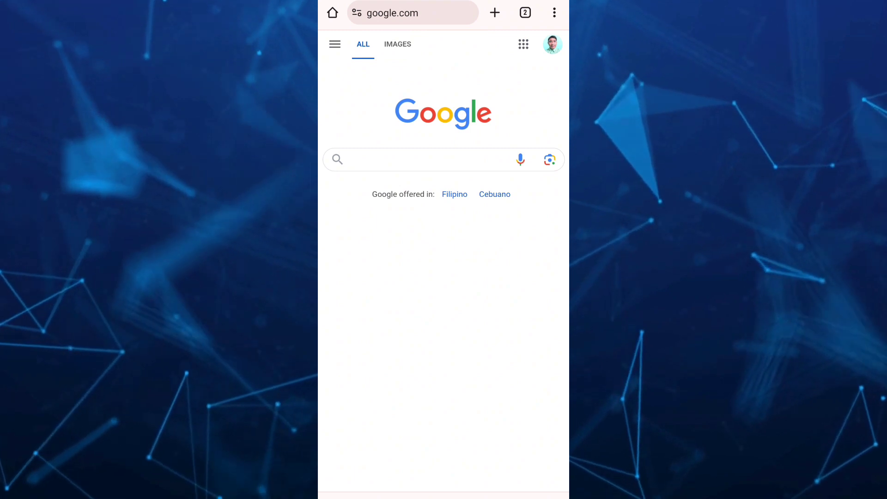
{"action": "left_click", "coordinate": [419, 160]}
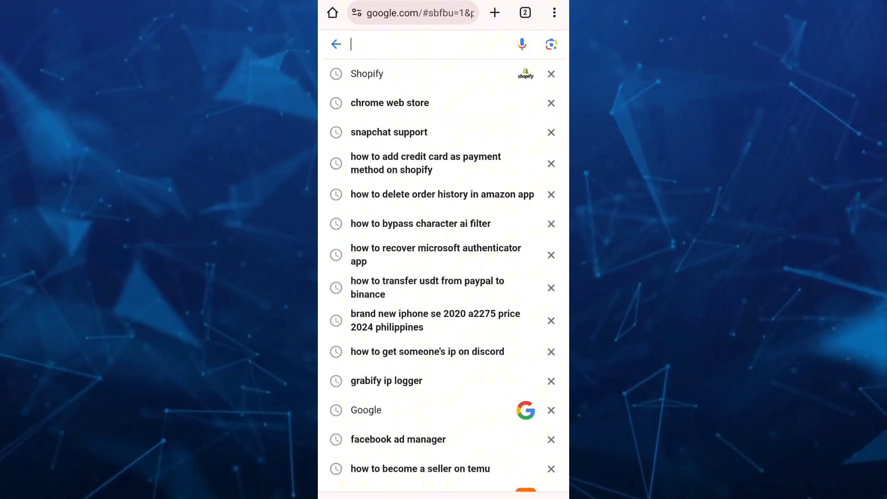
{"action": "type", "text": "contact whats"}
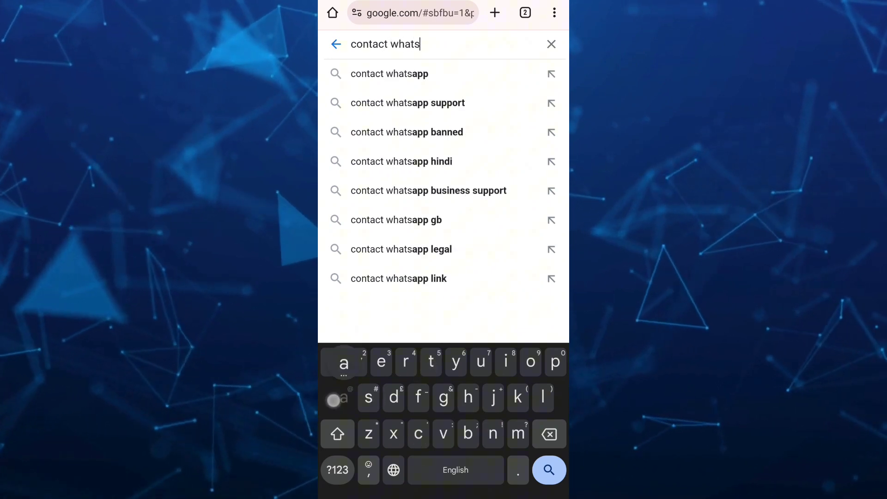
{"action": "left_click", "coordinate": [389, 74]}
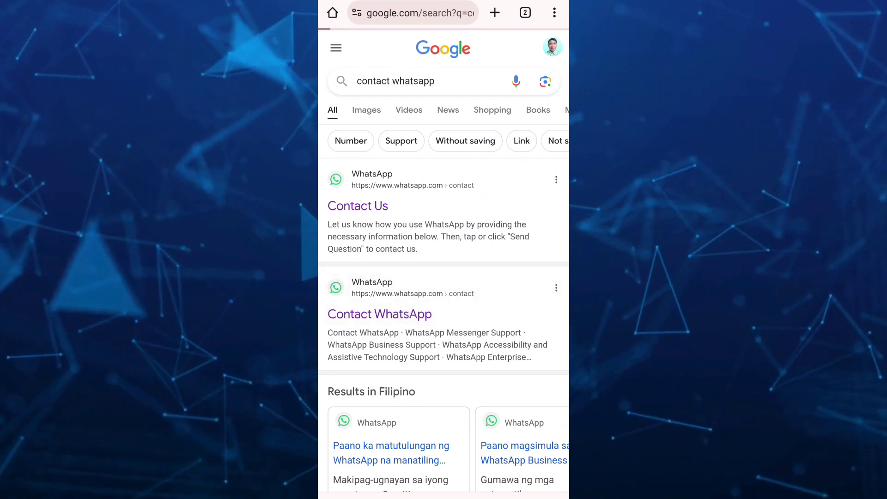
- Reach the WhatsApp Messenger Support contact form and scroll to its email and Android fields
{"action": "left_click", "coordinate": [379, 314]}
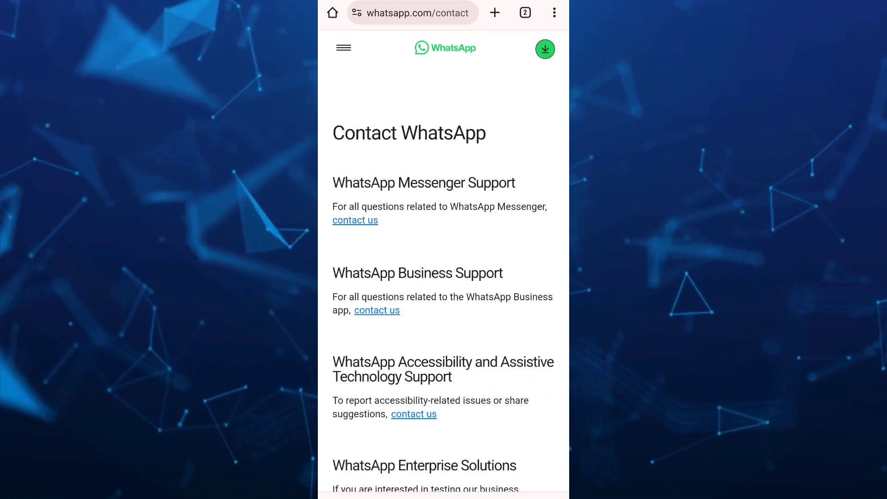
{"action": "left_click", "coordinate": [355, 220]}
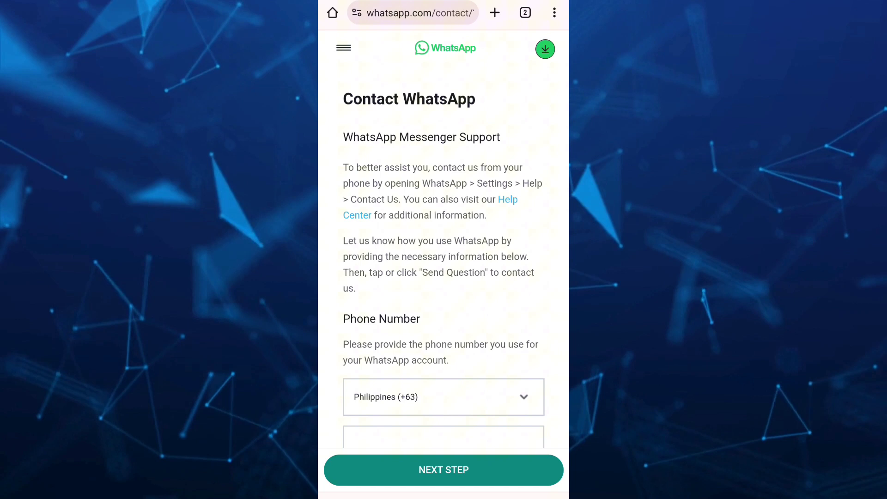
{"action": "scroll", "scroll_direction": "down", "scroll_amount": 3}
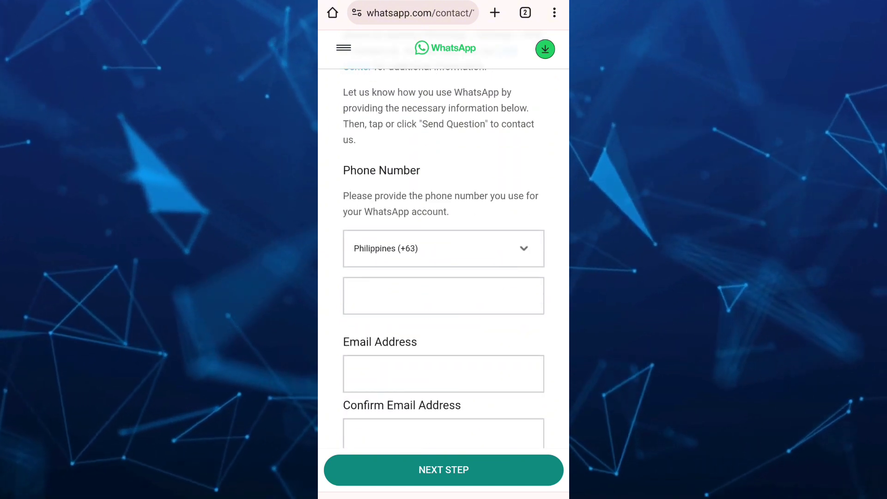
{"action": "scroll", "scroll_direction": "down", "scroll_amount": 3}
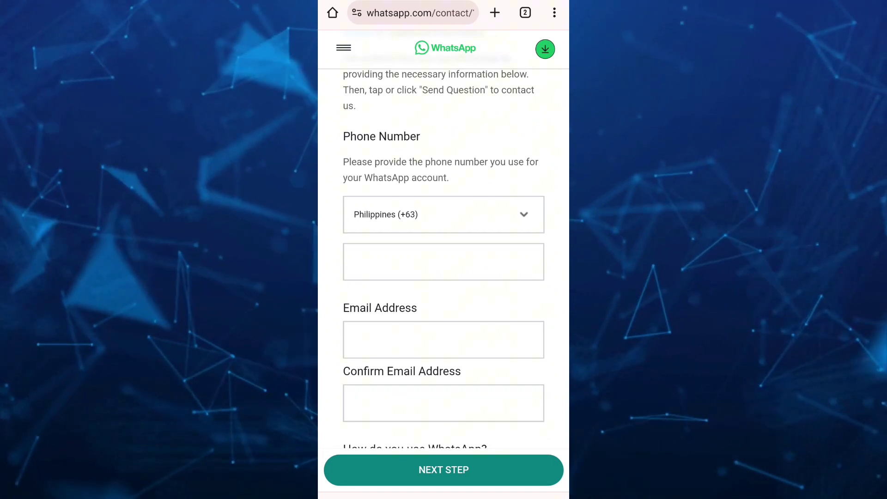
{"action": "scroll", "scroll_direction": "down", "scroll_amount": 3}
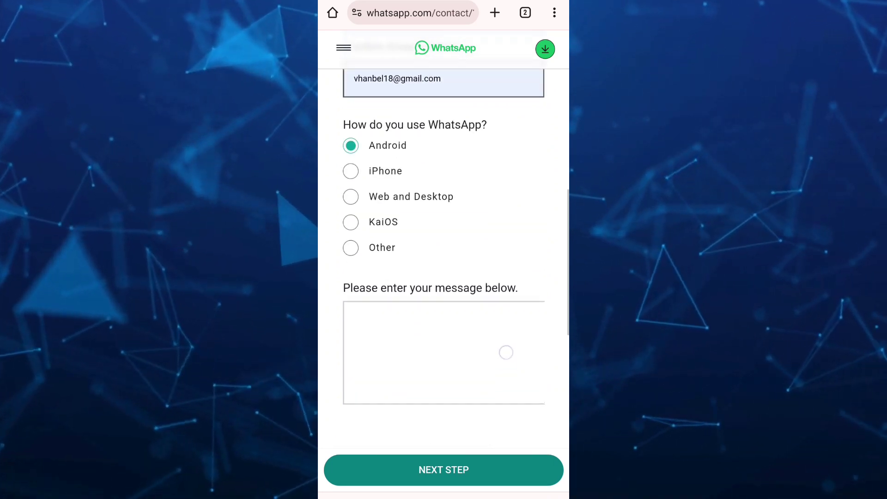
{"action": "scroll", "scroll_direction": "down", "scroll_amount": 3}
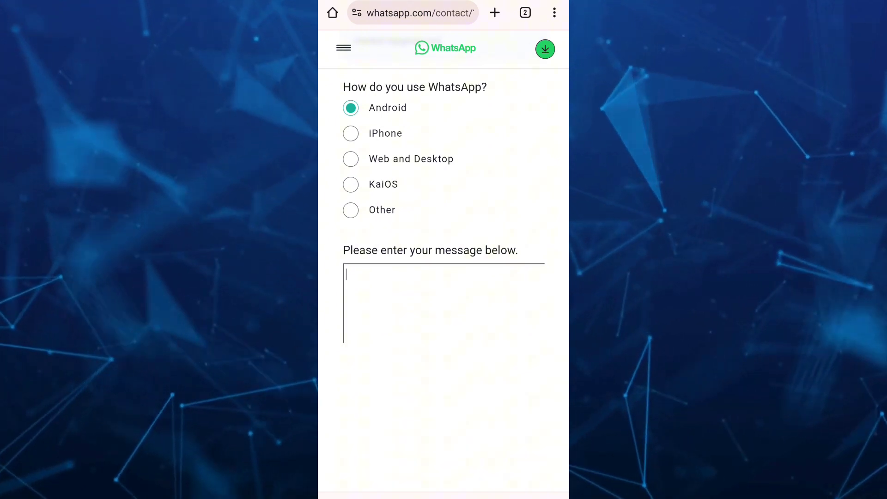
- Write 'Hello Whatsapp team, my account is banned…' appeal asking to unban, ending 'Thank you.'
{"action": "left_click", "coordinate": [443, 305]}
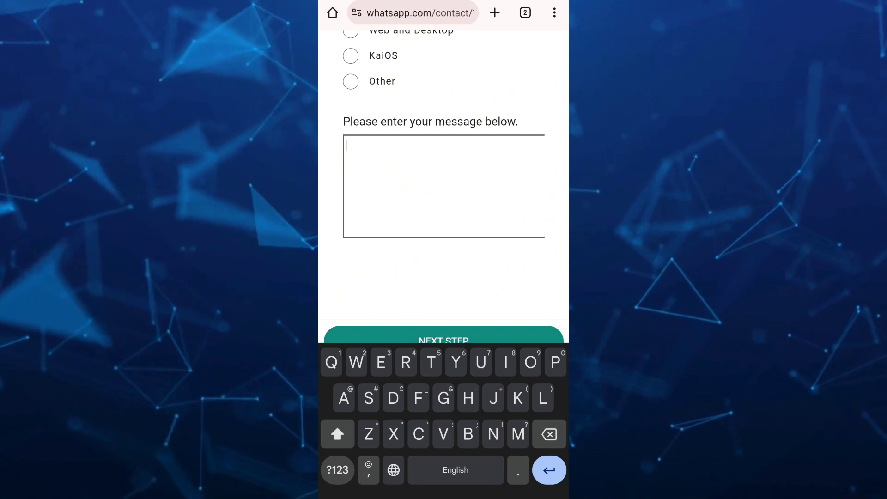
{"action": "type", "text": "Hello Whatsapp team"}
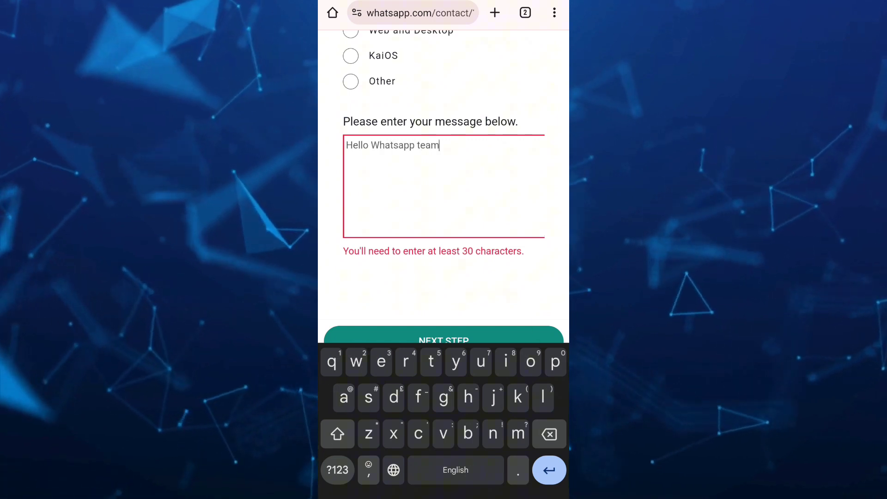
{"action": "type", "text": ","}
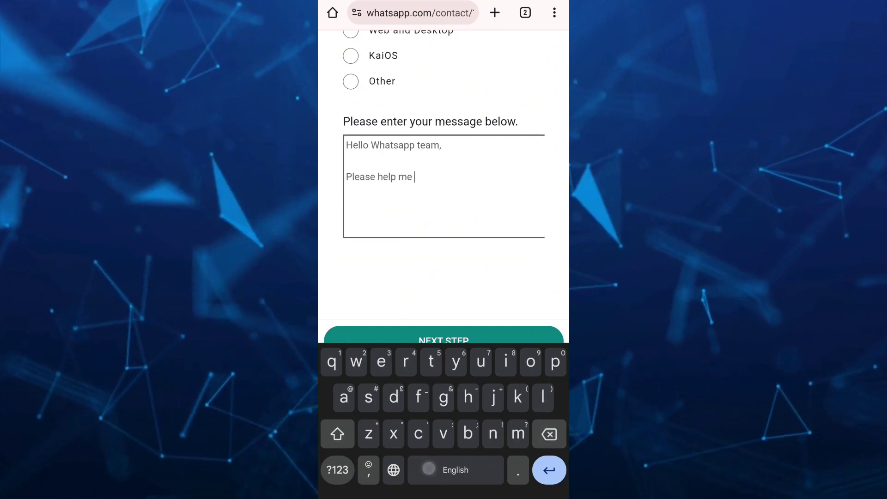
{"action": "type", "text": "my account is banned and I'm not"}
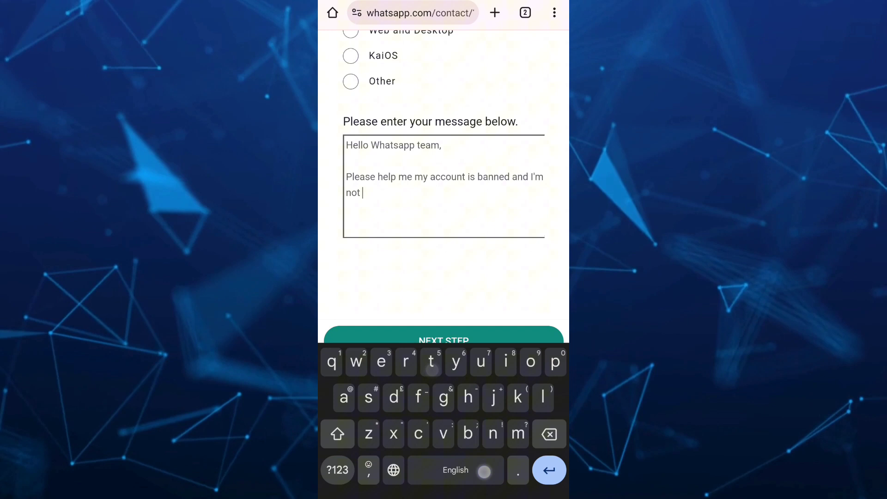
{"action": "type", "text": "able to run this app. I have re"}
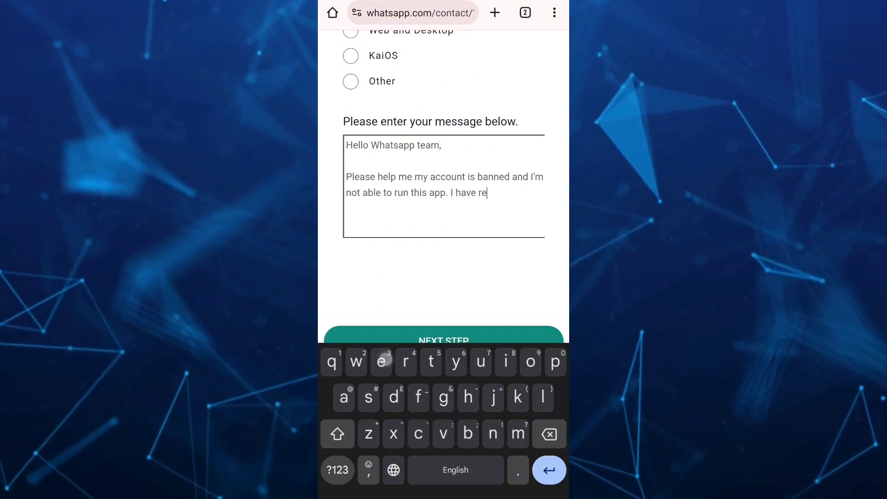
{"action": "type", "text": "ad the terms and conditions."}
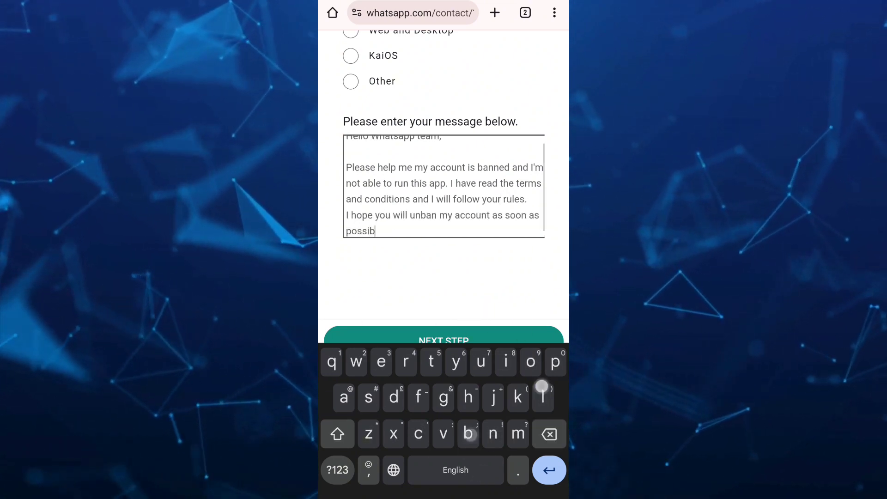
{"action": "type", "text": "le. Thank you."}
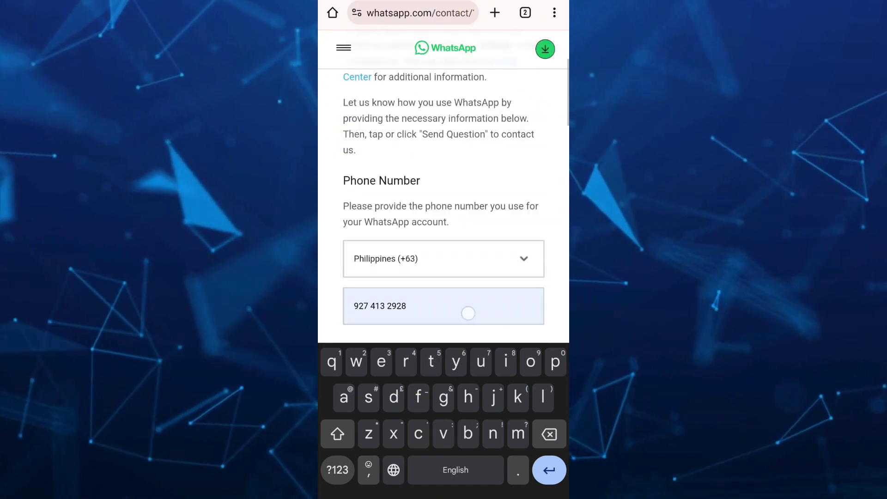
{"action": "scroll", "scroll_direction": "down", "scroll_amount": 3}
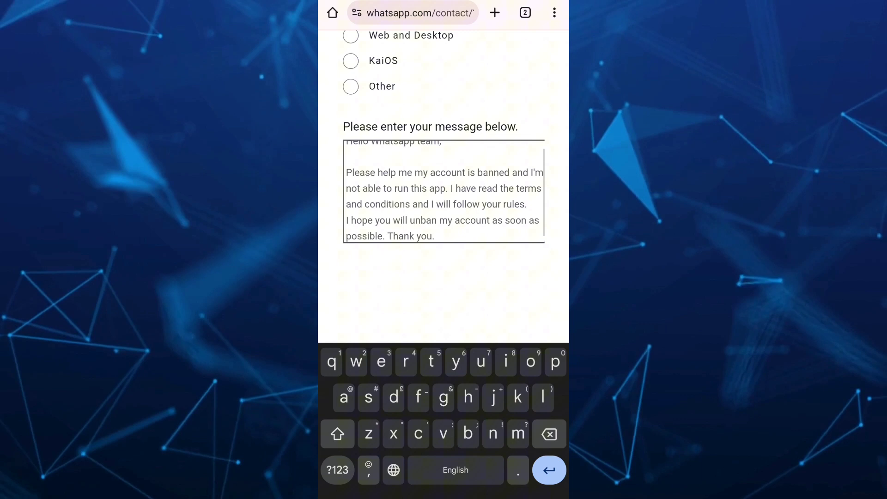